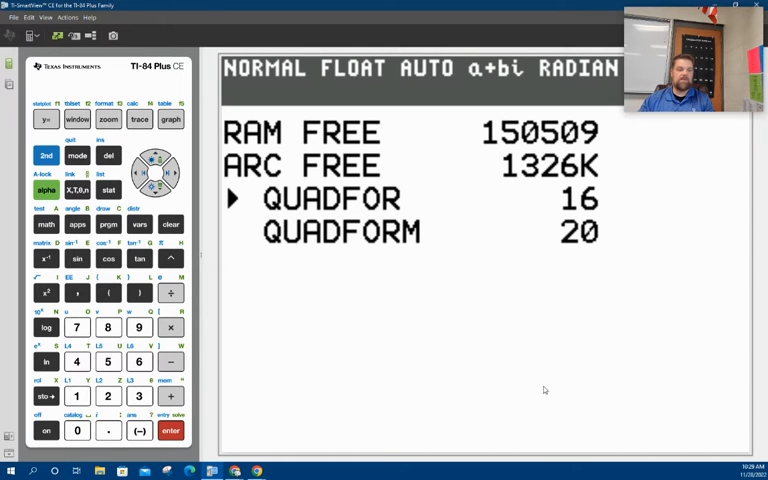
- Delete QUADFORM from memory, then request deletion of QUADFOR to reach the Are You Sure? prompt
left_click(170, 430)
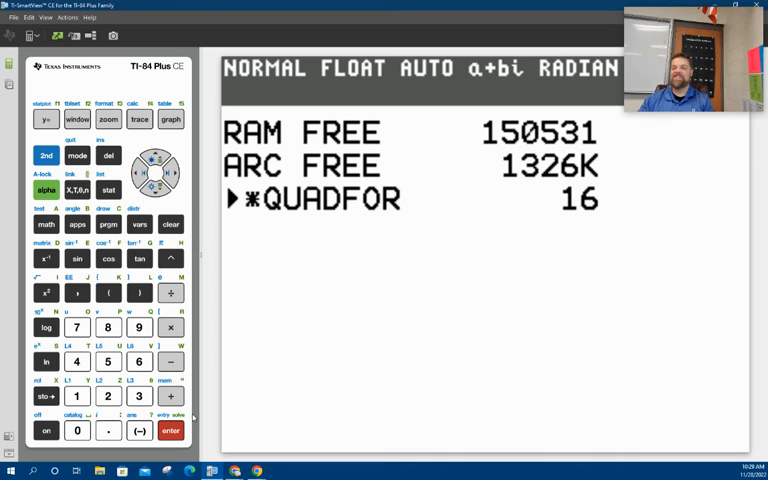
left_click(108, 156)
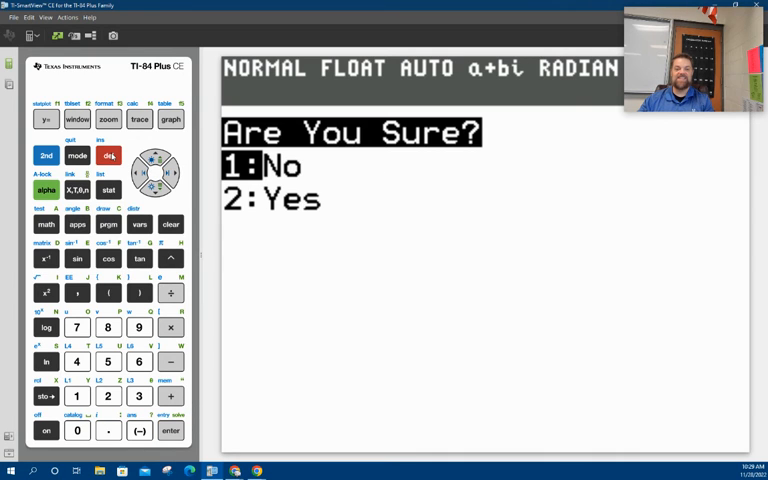